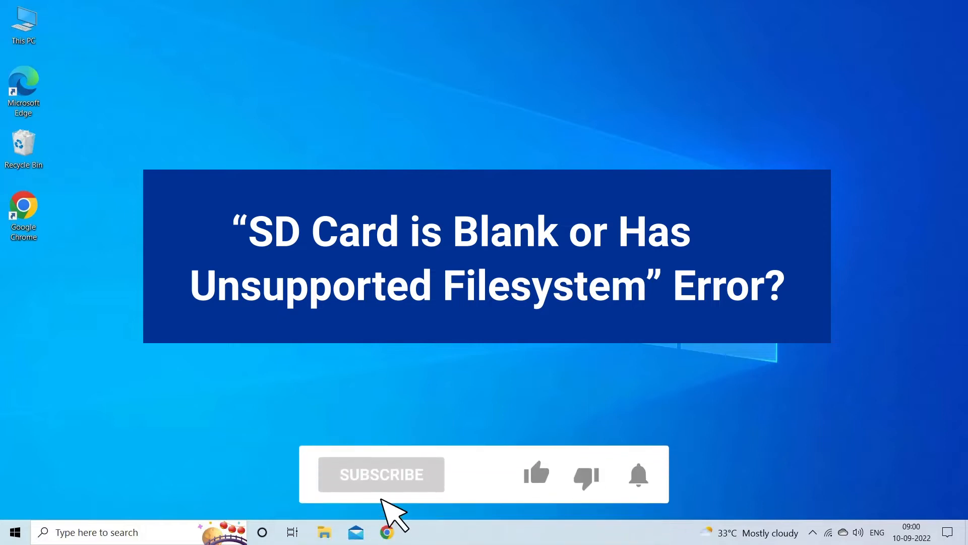
- Search for CMD and launch Command Prompt as administrator
left_click(381, 474)
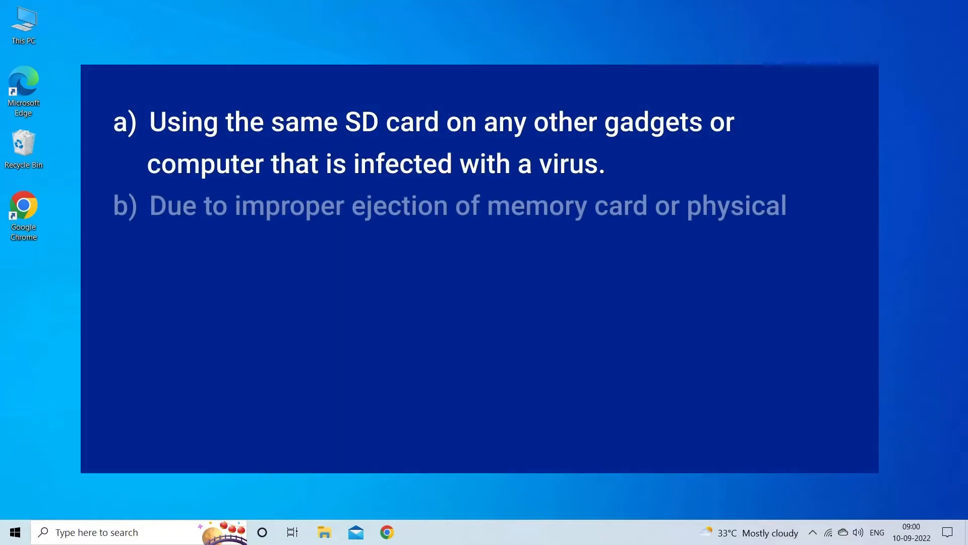
key("right")
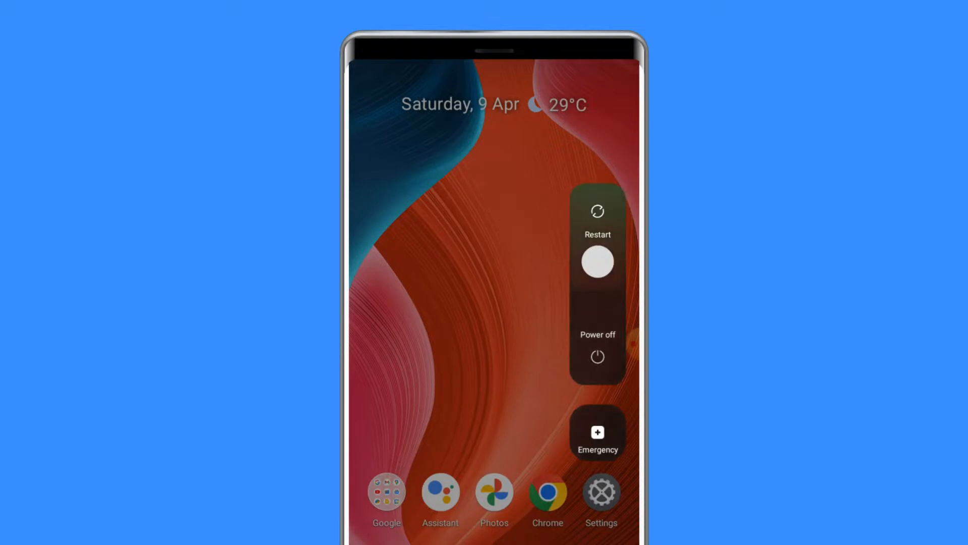
left_click_drag(596, 264, 596, 213)
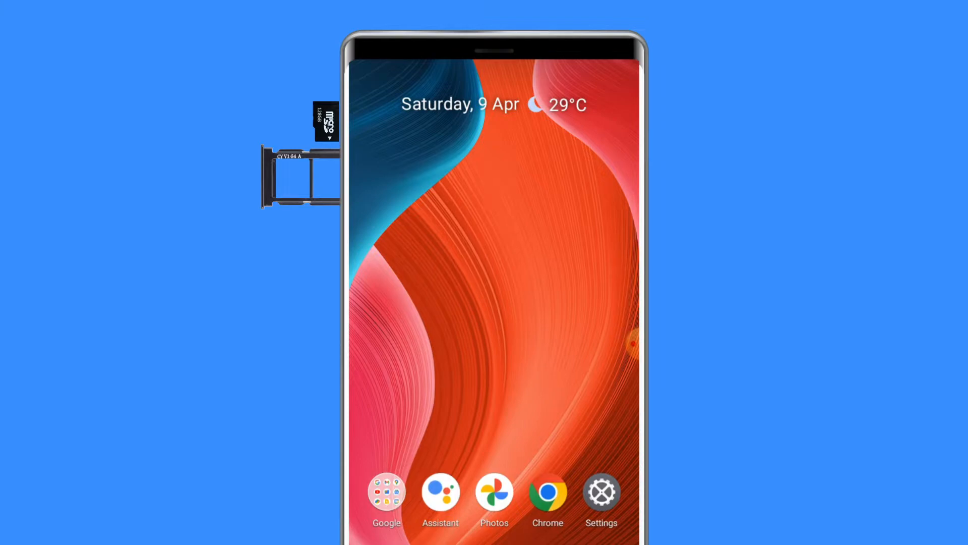
left_click_drag(327, 120, 327, 179)
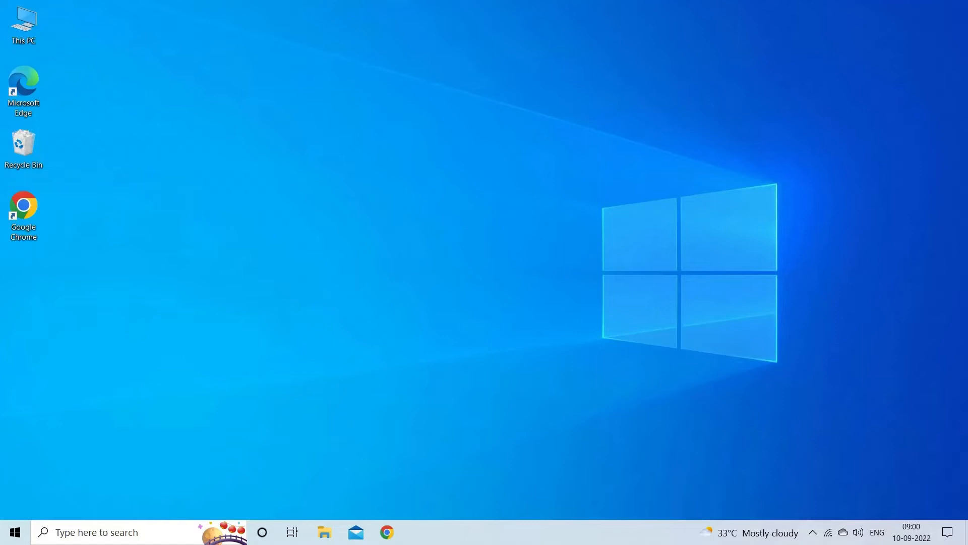
type("CM")
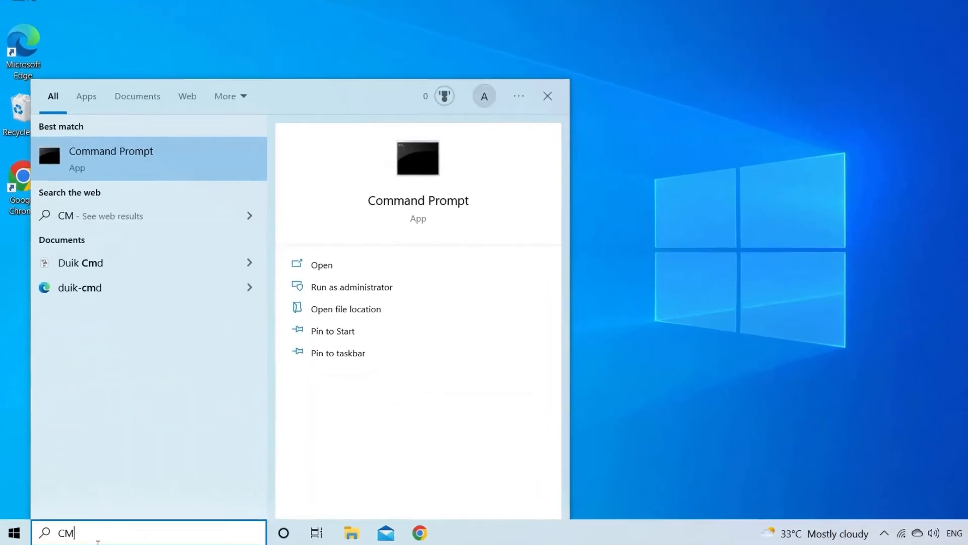
type("D")
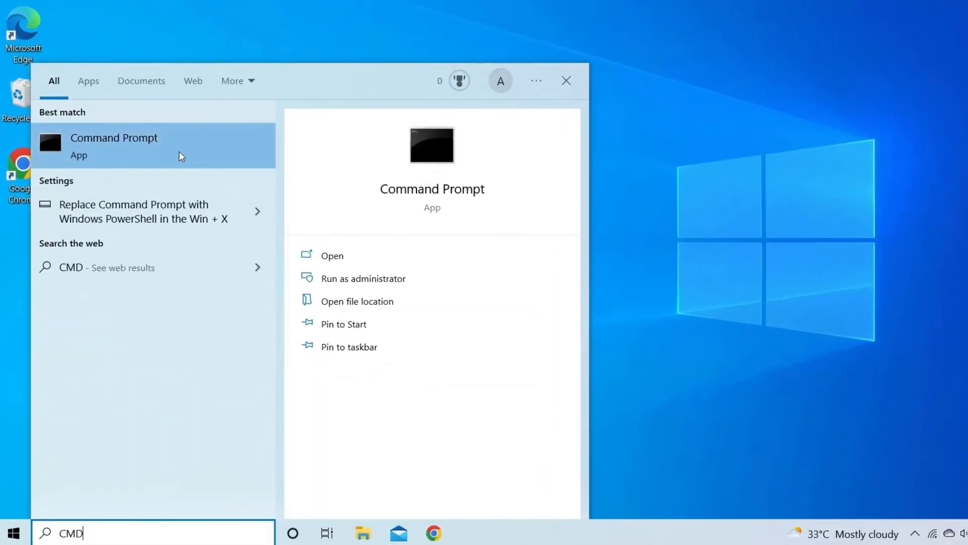
right_click(114, 145)
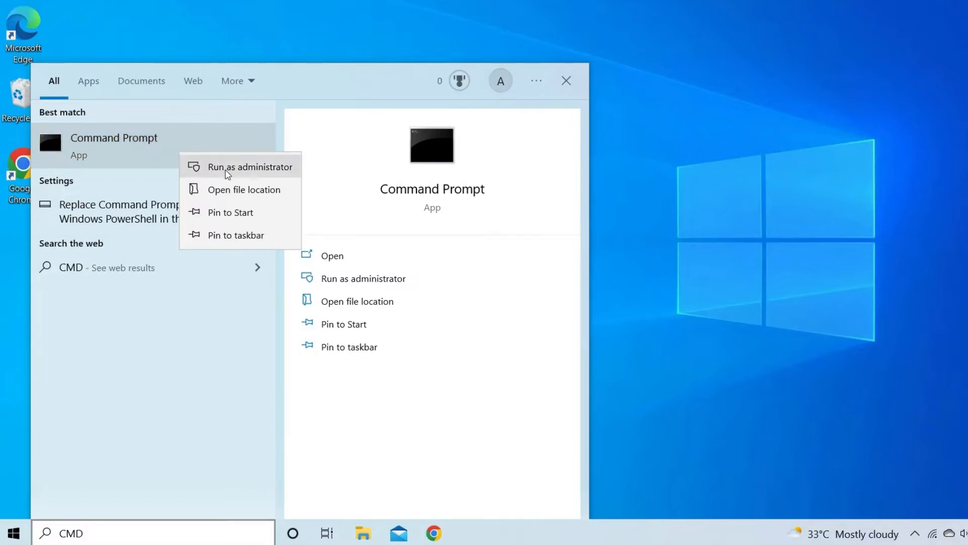
left_click(250, 166)
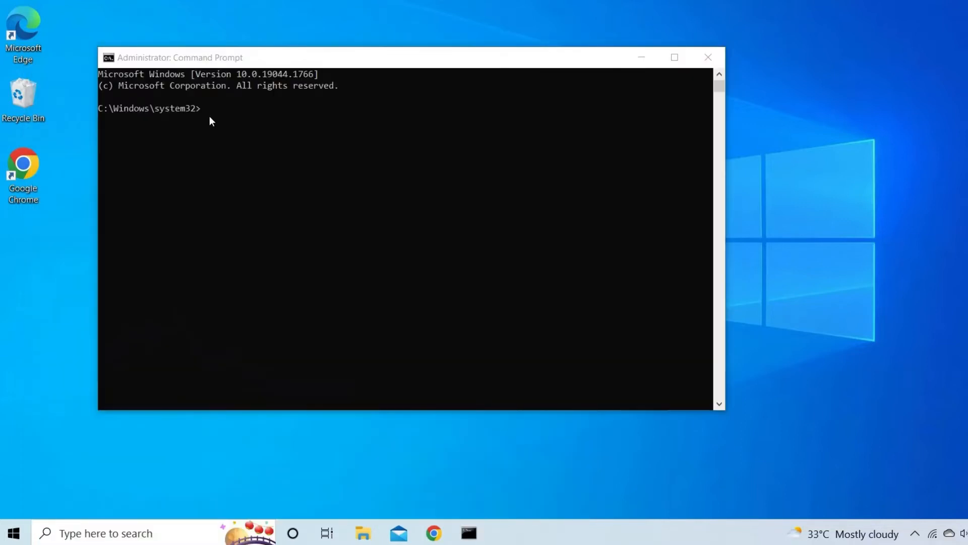
- Run CHKDSK T: /F to check and fix the SD card
type("C")
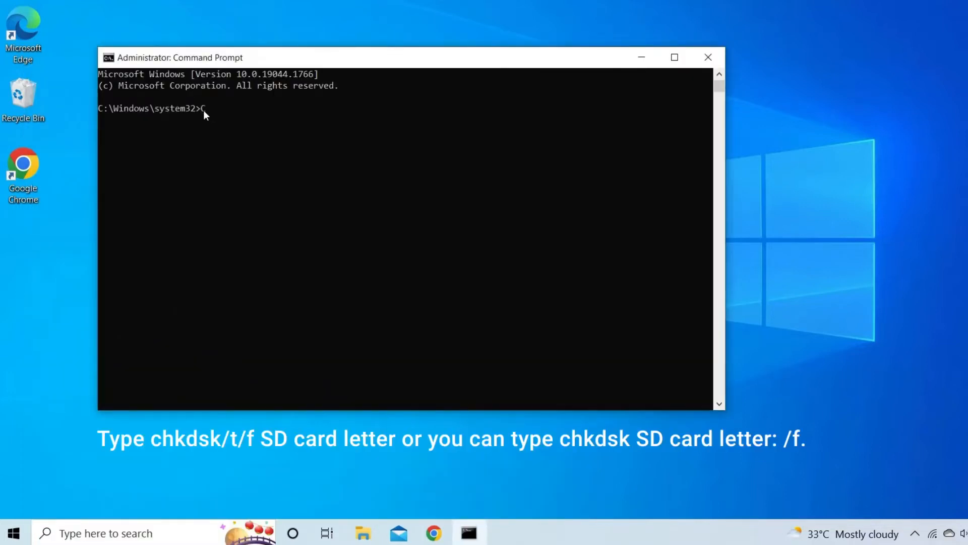
type("HK")
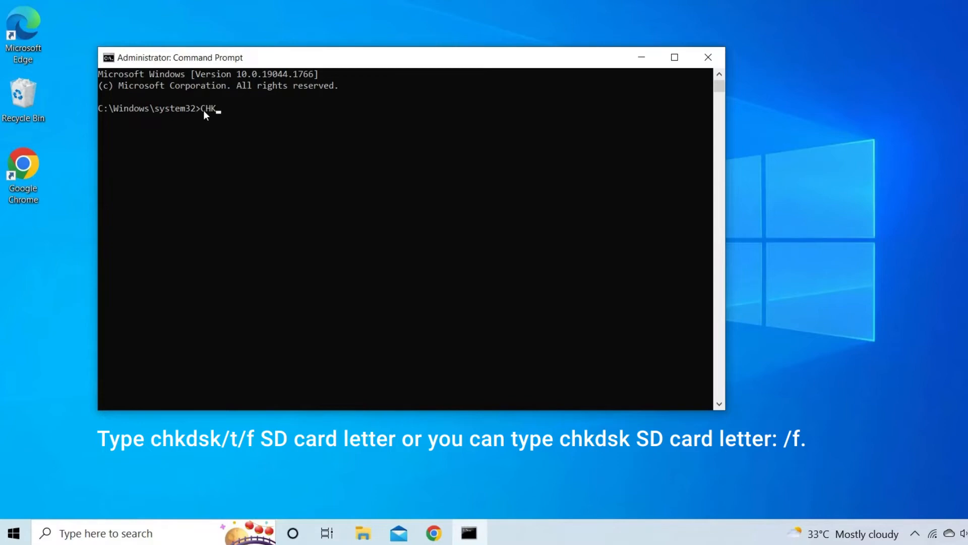
type("DSK T")
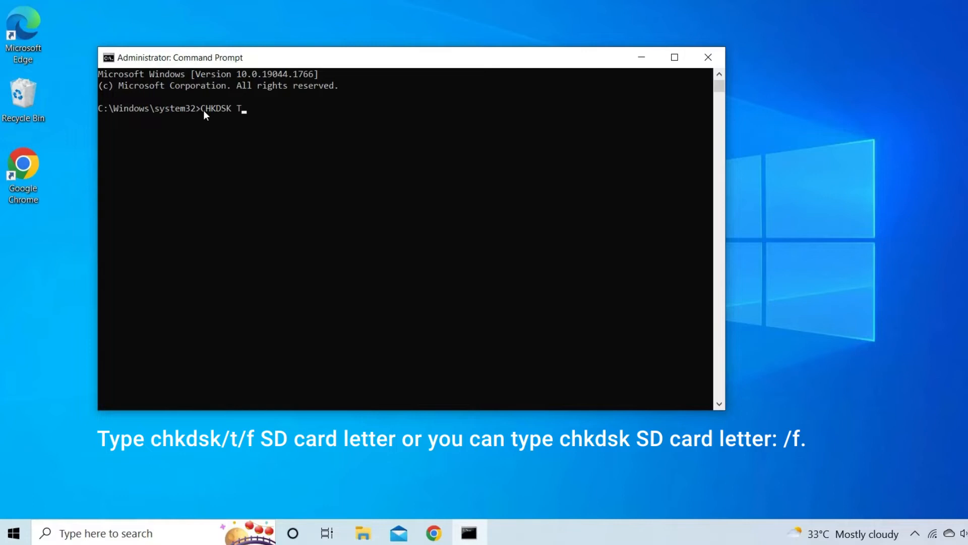
type(":")
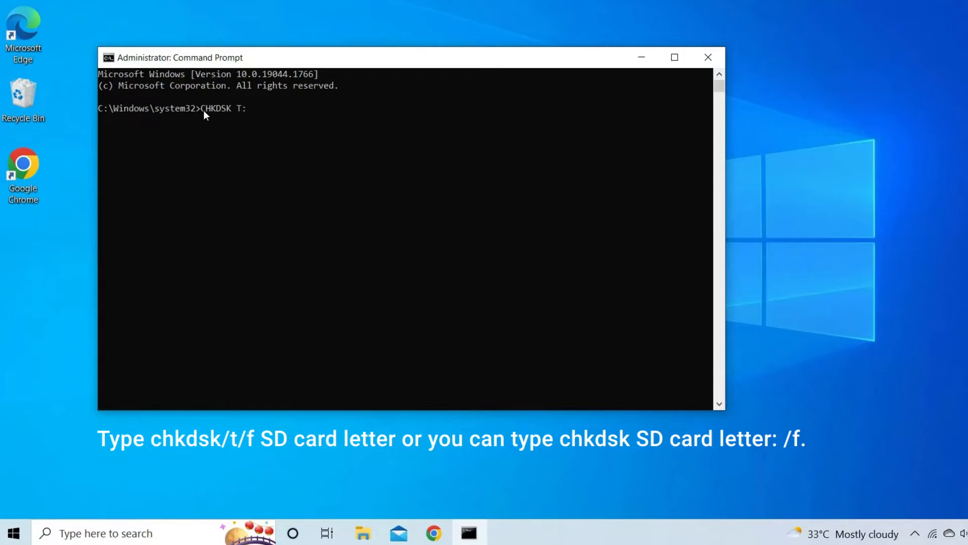
type("/F")
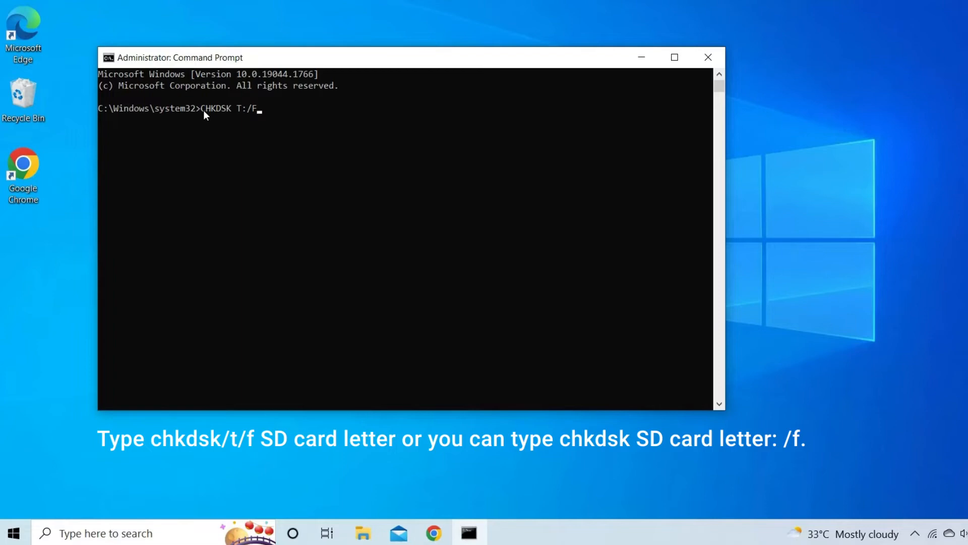
key("Enter")
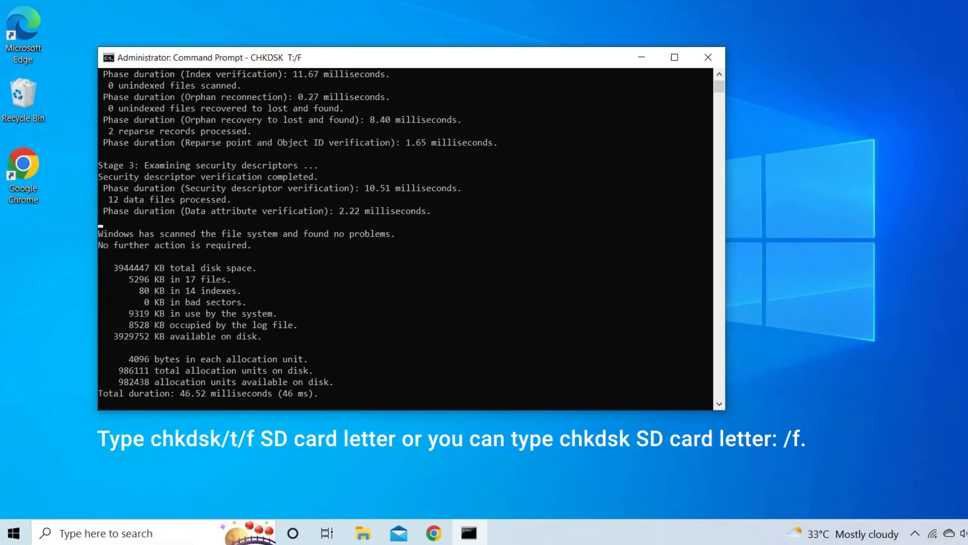
- Confirm CHKDSK found no problems and close the Command Prompt window
key("Enter")
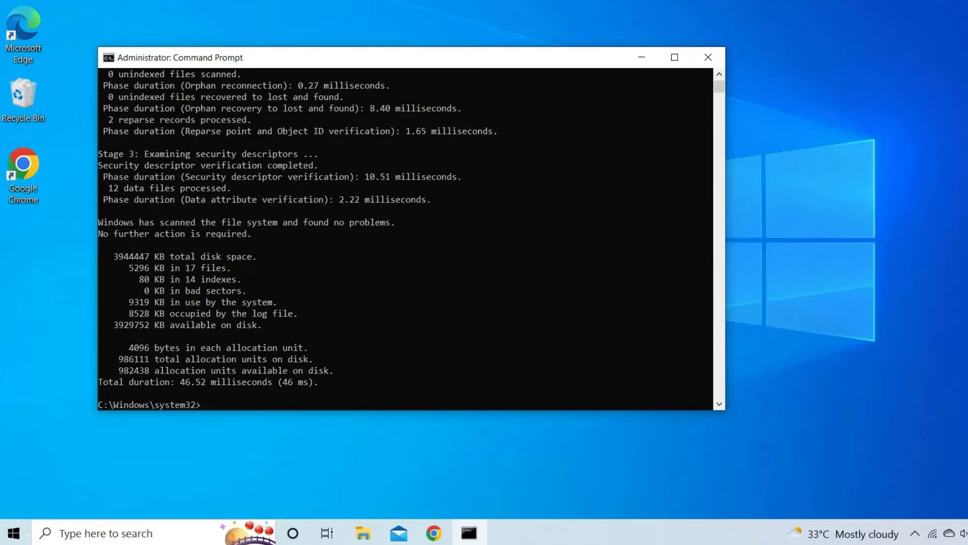
left_click(708, 57)
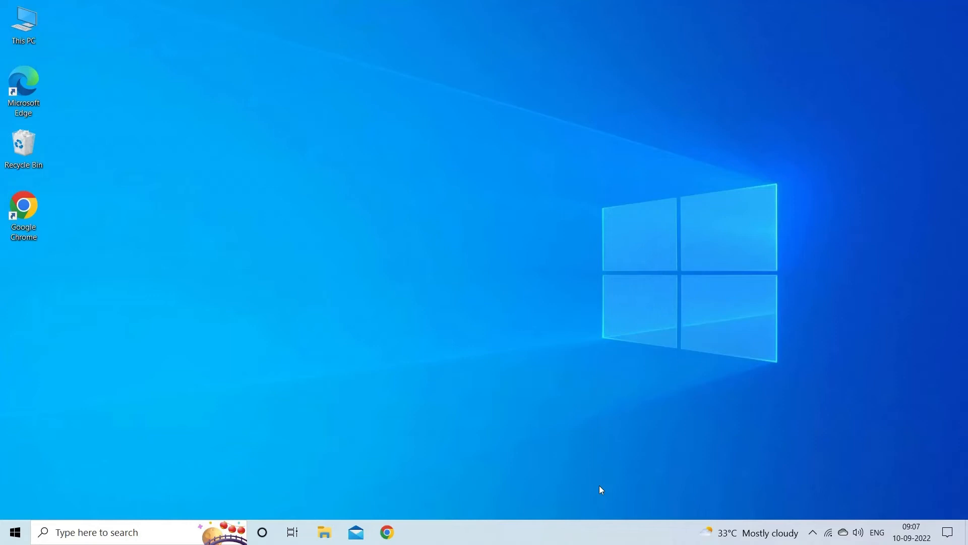
- Open File Explorer Options from Control Panel and go to its View settings
type("CONTROL")
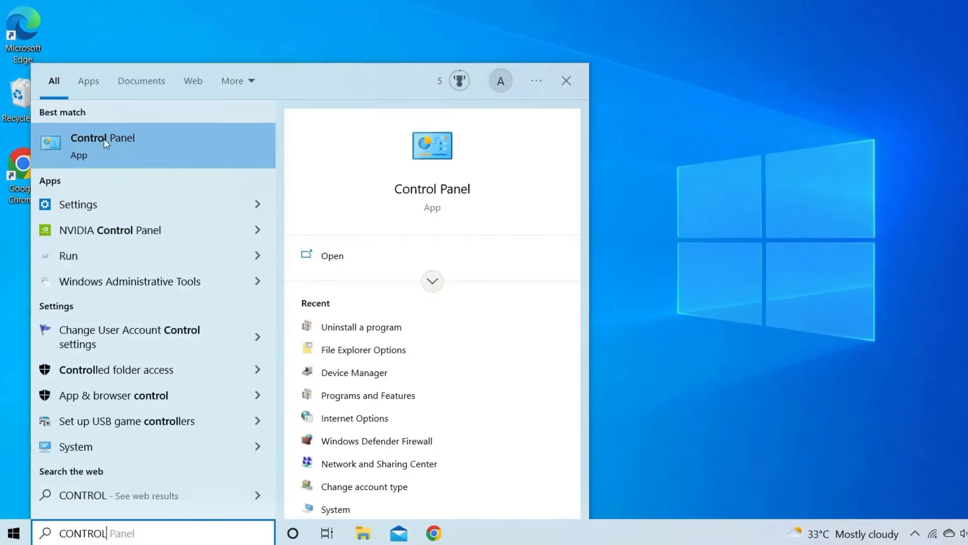
left_click(102, 146)
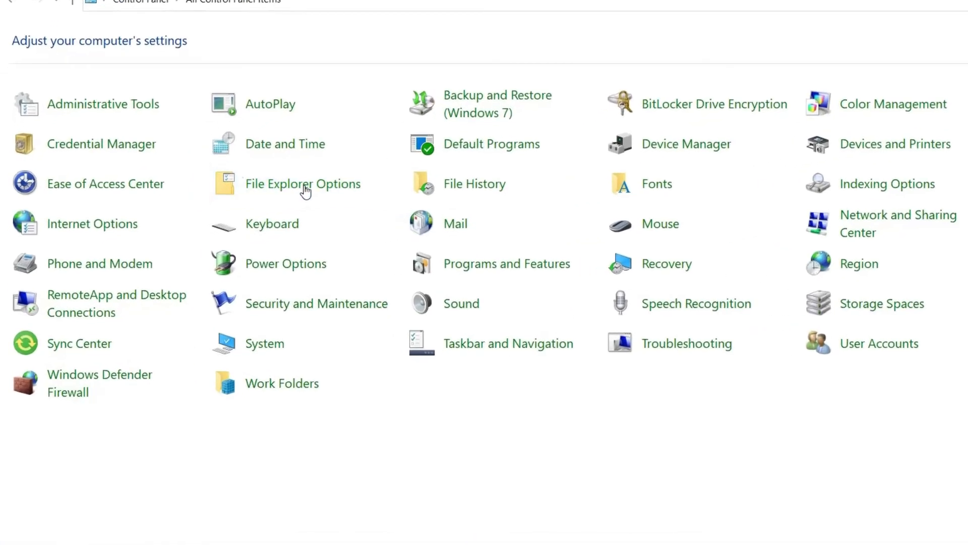
left_click(302, 183)
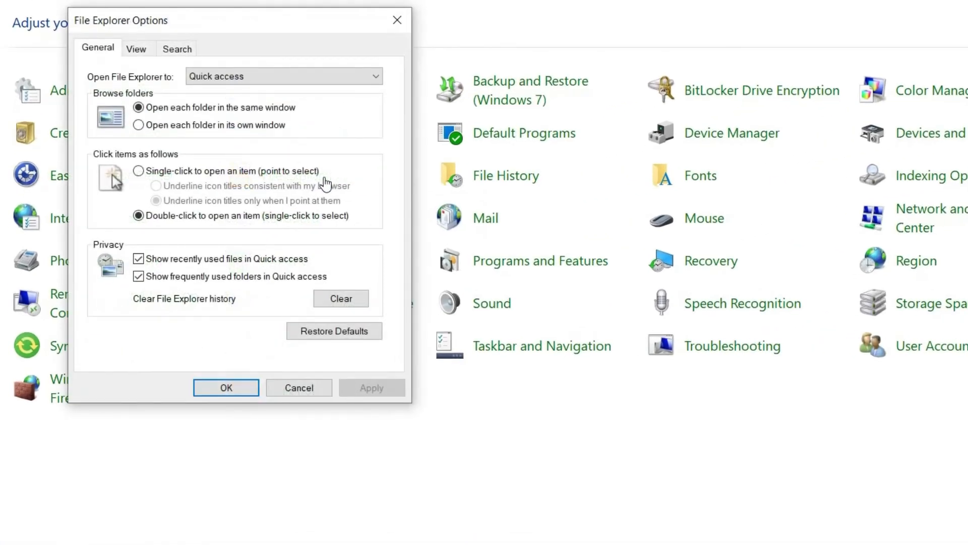
left_click(136, 49)
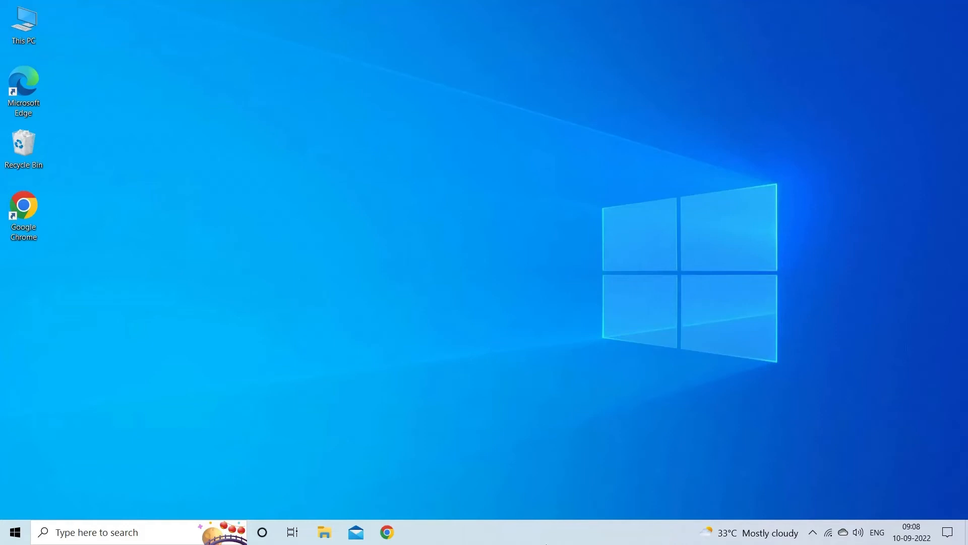
mouse_move(586, 513)
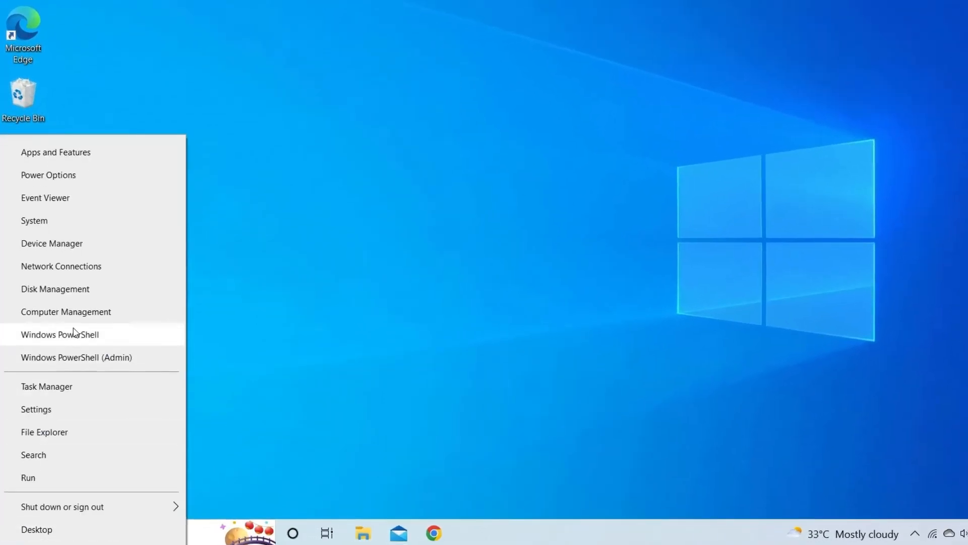
- Choose Disk Management from the Start button's quick link menu
left_click(55, 288)
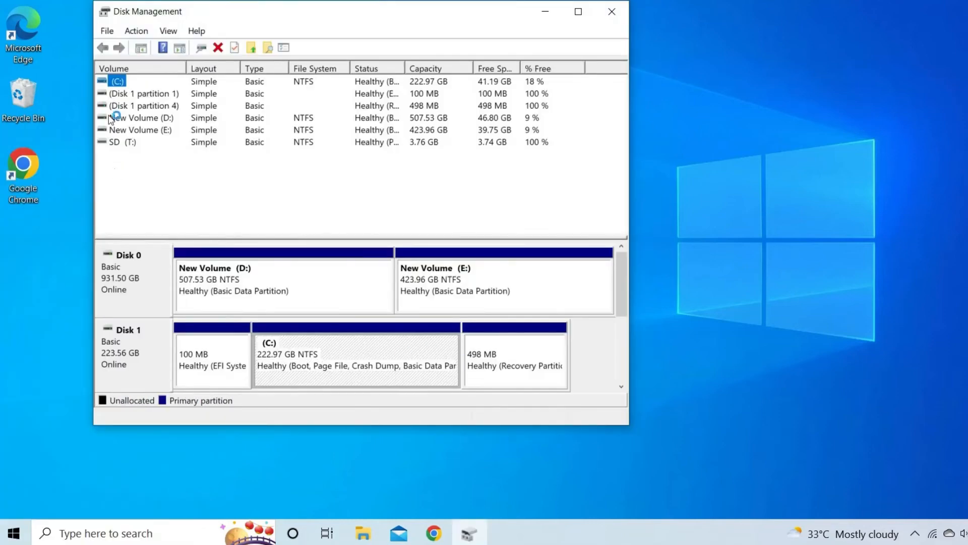
- Select the SD (T:) volume and choose Format from its context menu
left_click(121, 141)
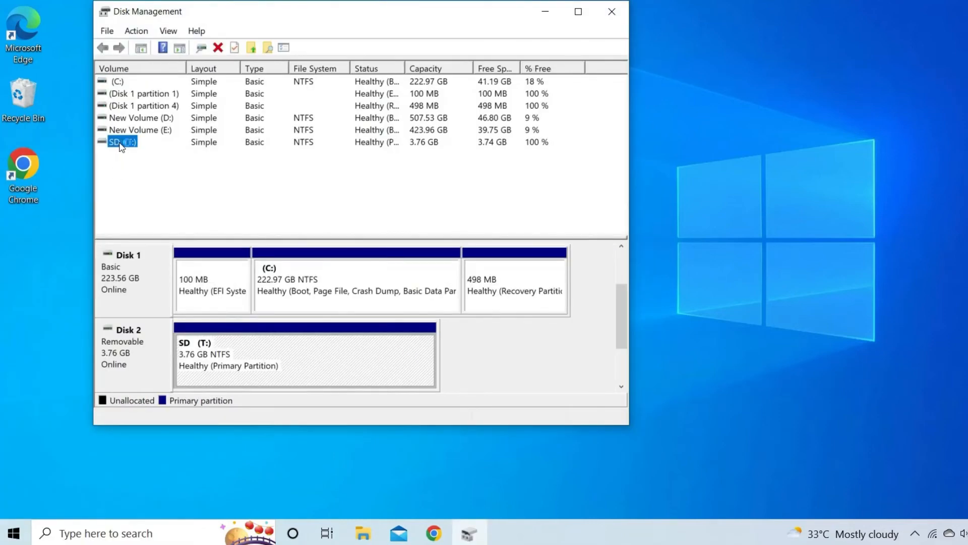
right_click(122, 141)
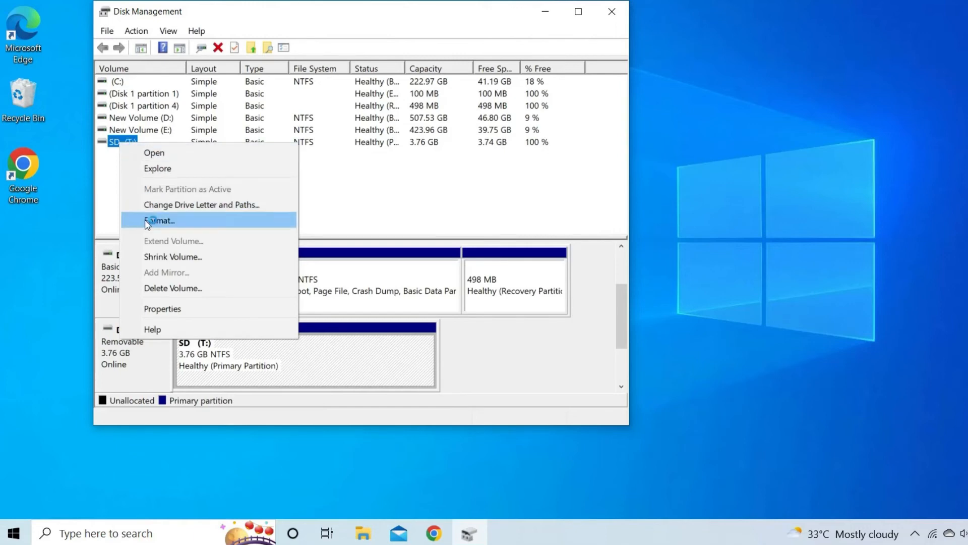
left_click(160, 221)
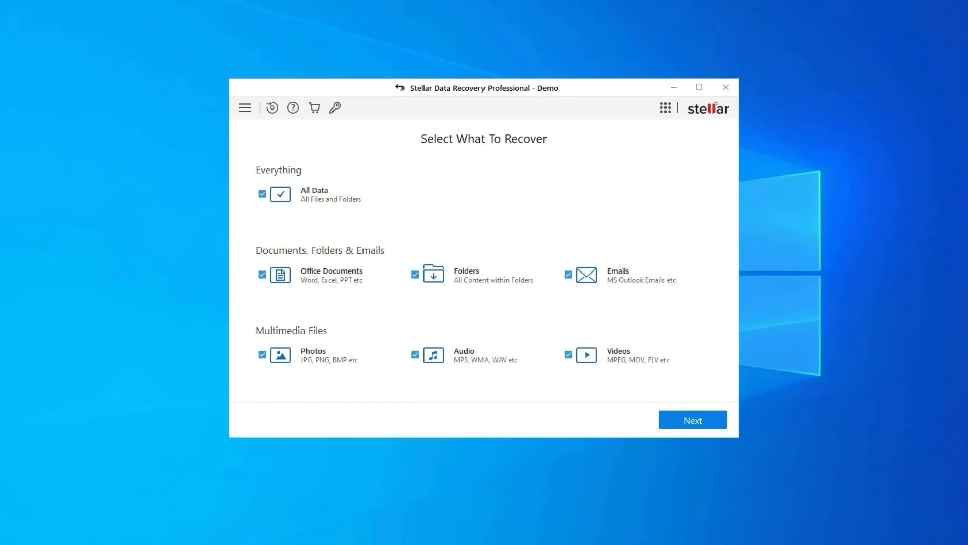
- Keep All Data selected, choose Local Disk (H:), and start the scan
left_click(692, 419)
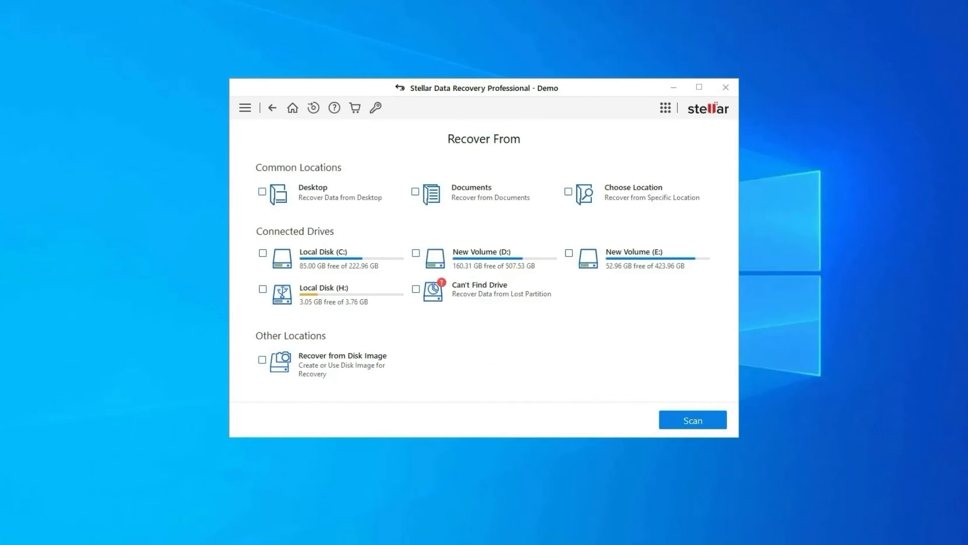
left_click(261, 289)
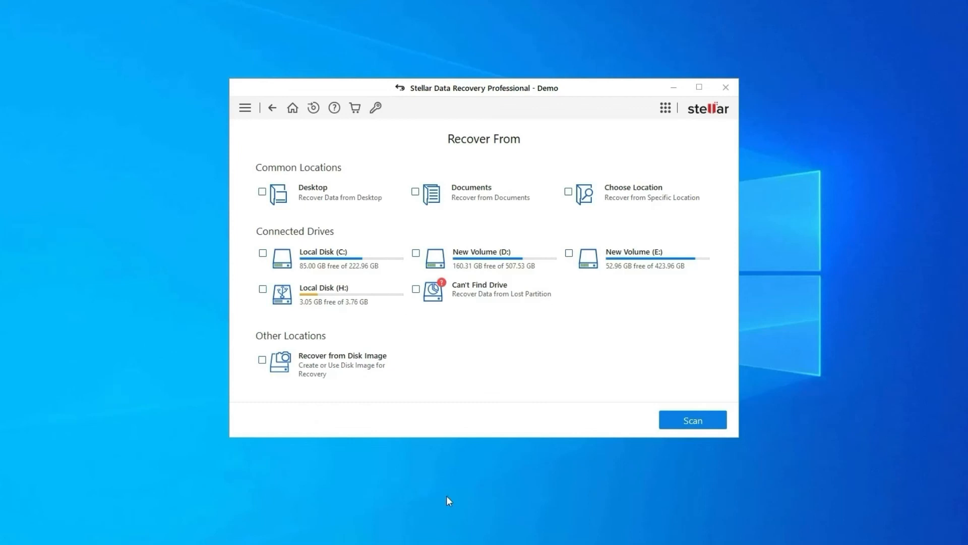
mouse_move(447, 494)
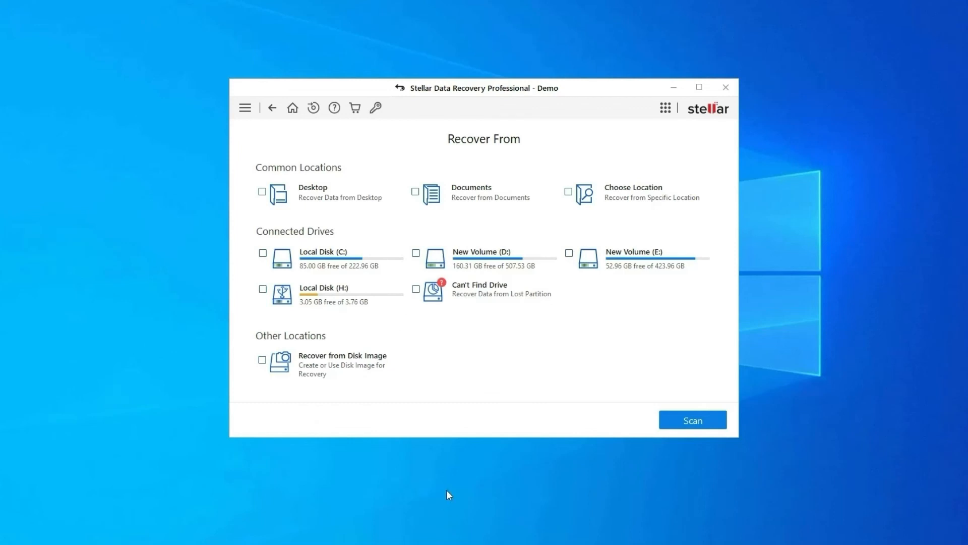
mouse_move(828, 322)
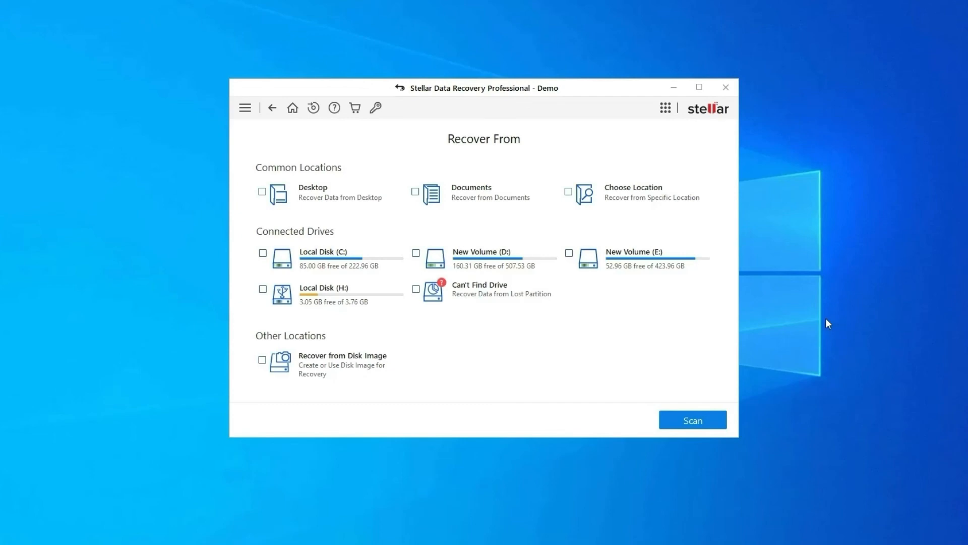
left_click(262, 288)
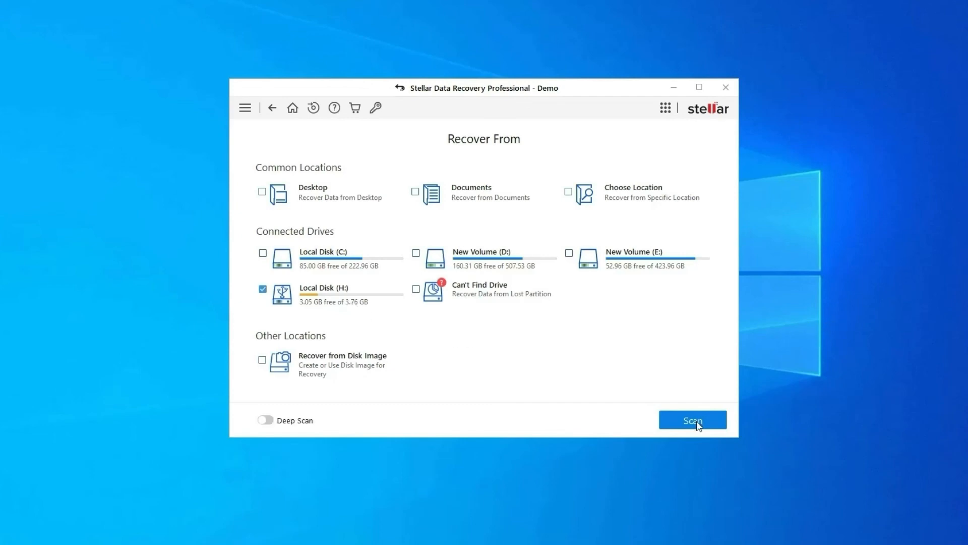
left_click(692, 420)
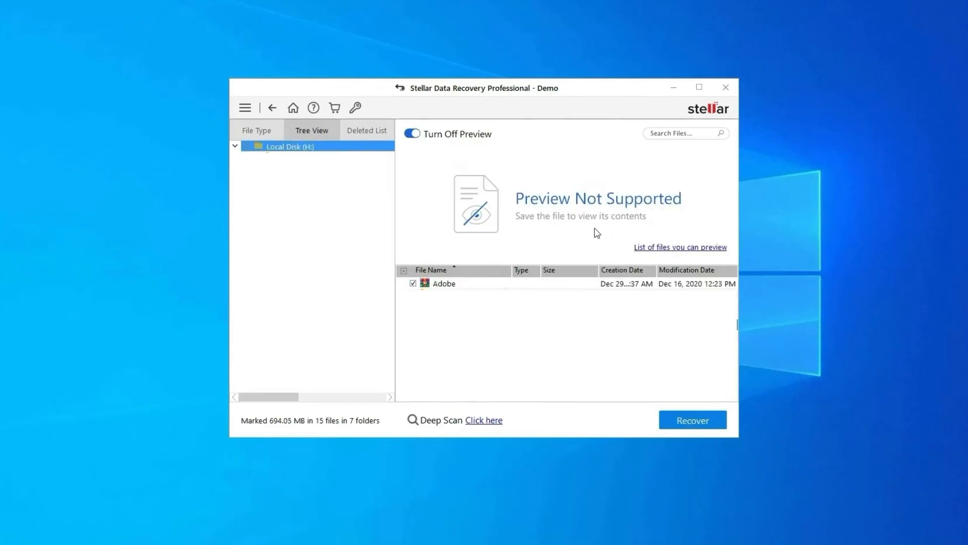
mouse_move(617, 397)
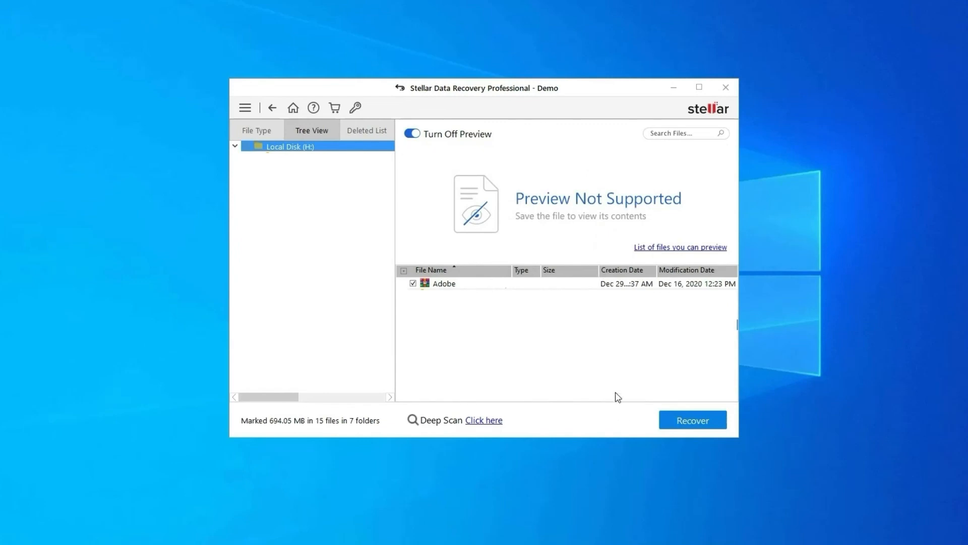
mouse_move(602, 371)
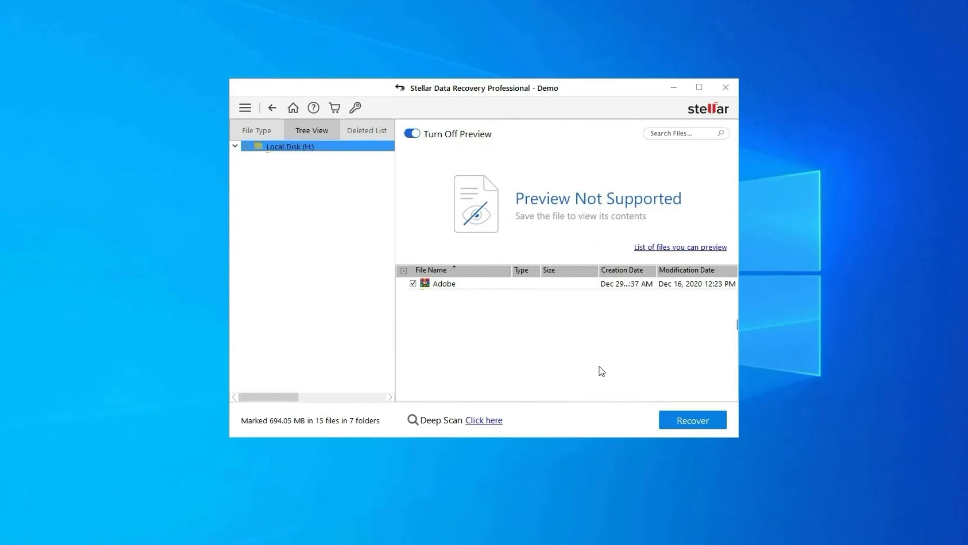
- Uncheck the Adobe entry, leaving 14 files (693.84 MB) marked
left_click(443, 283)
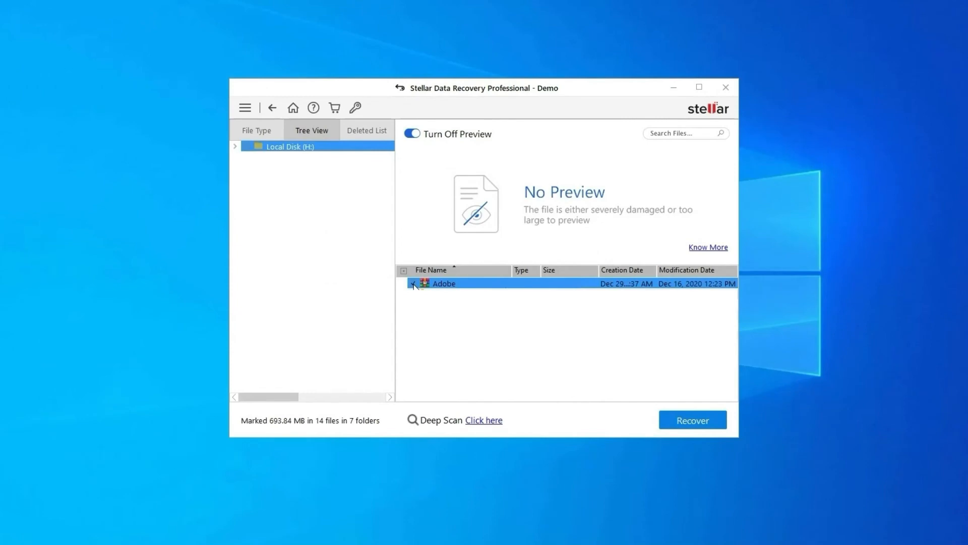